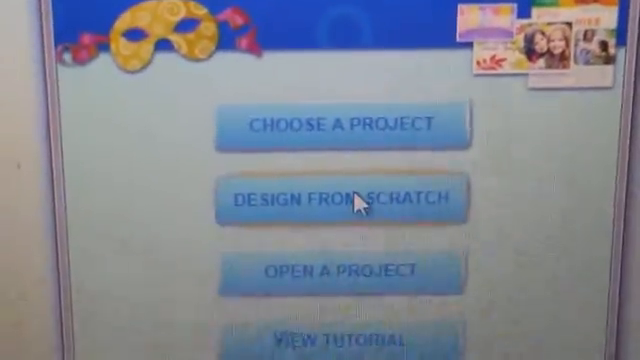
Start a new project with Design From Scratch
{"action": "left_click", "coordinate": [346, 197]}
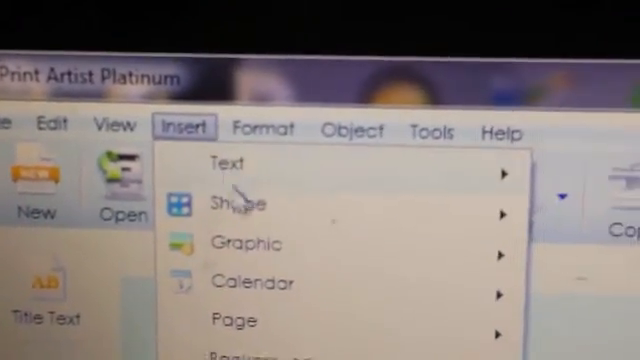
Choose Insert > Graphic and pick a photo source to open the browser
{"action": "left_click", "coordinate": [240, 203]}
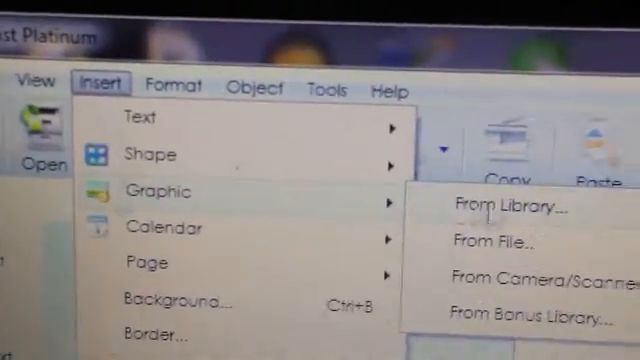
{"action": "left_click", "coordinate": [500, 207]}
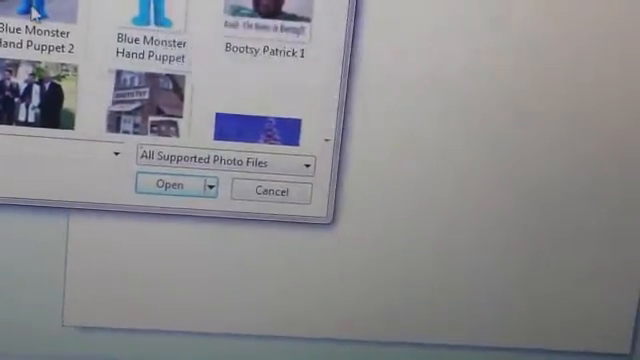
Select a photo thumbnail in the browser to insert it
{"action": "left_click", "coordinate": [172, 189]}
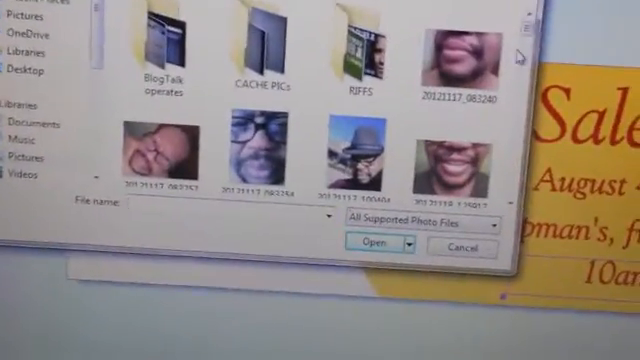
Insert photo 20121117_100404 of the man in the hat
{"action": "left_click", "coordinate": [360, 150]}
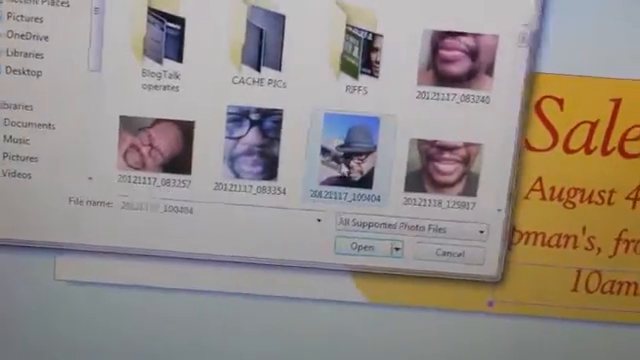
{"action": "left_click", "coordinate": [364, 244]}
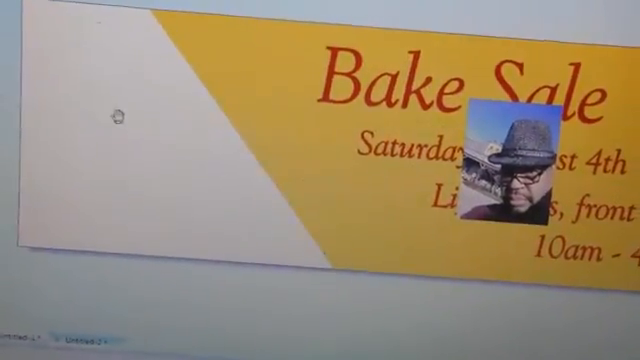